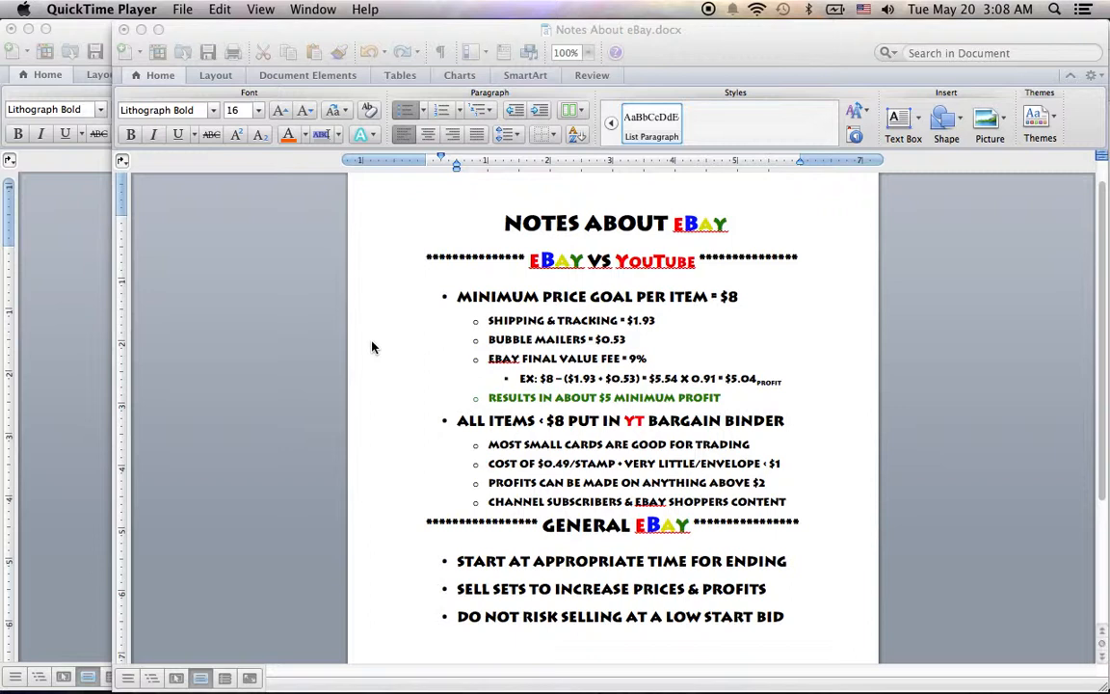
pyautogui.moveTo(540, 277)
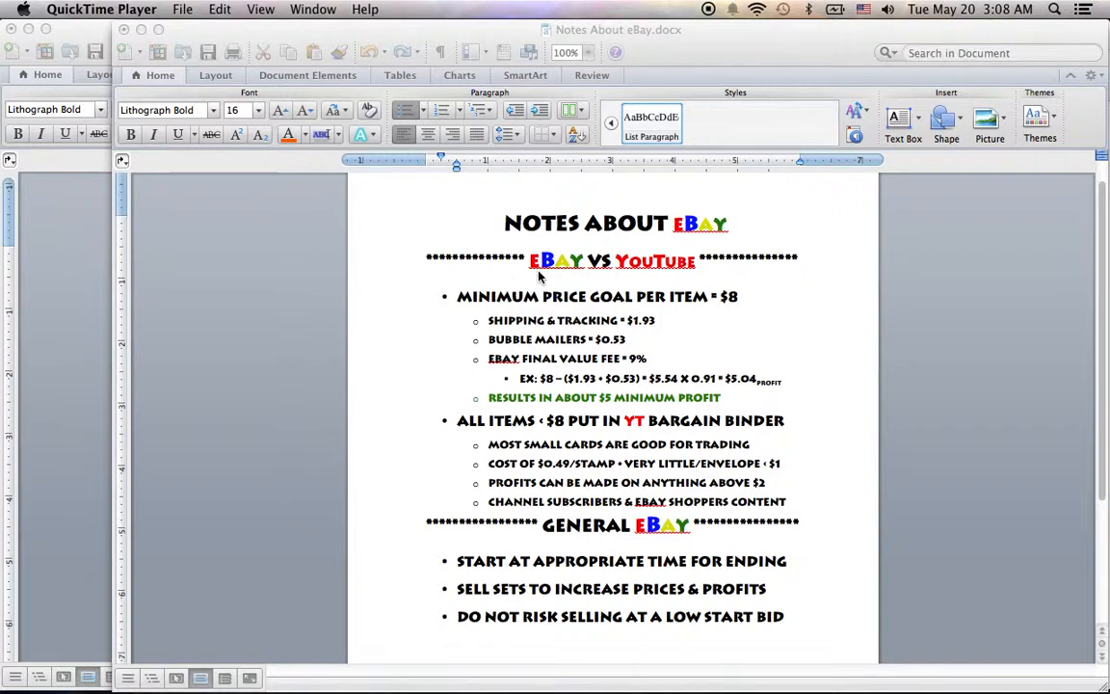
pyautogui.moveTo(549, 282)
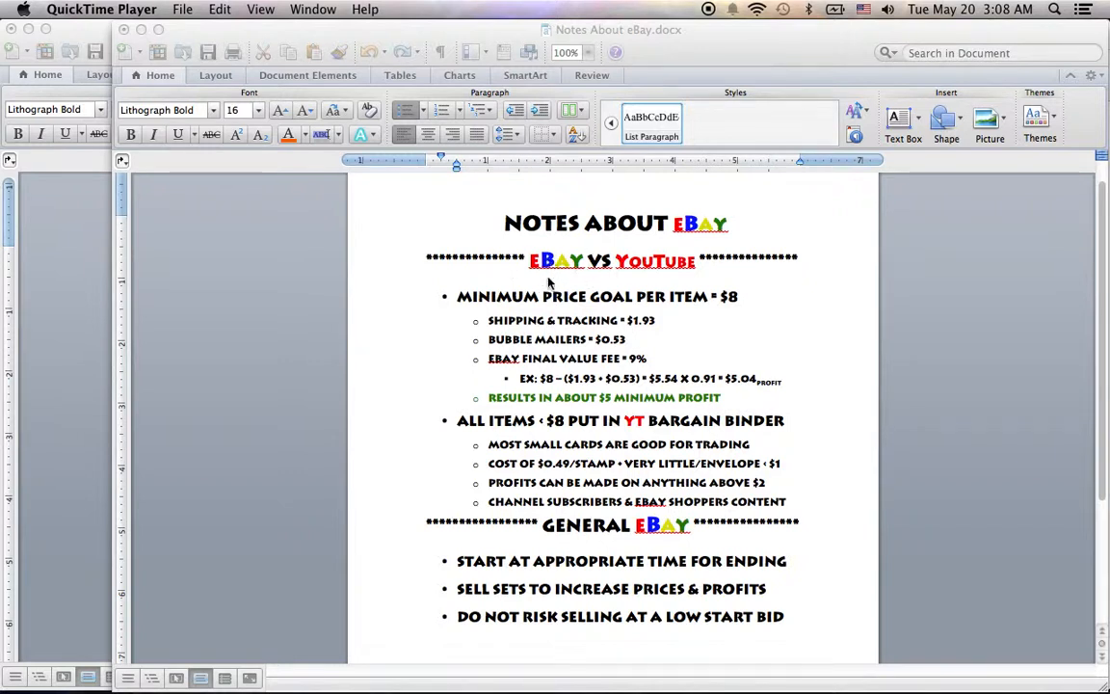
pyautogui.moveTo(419, 291)
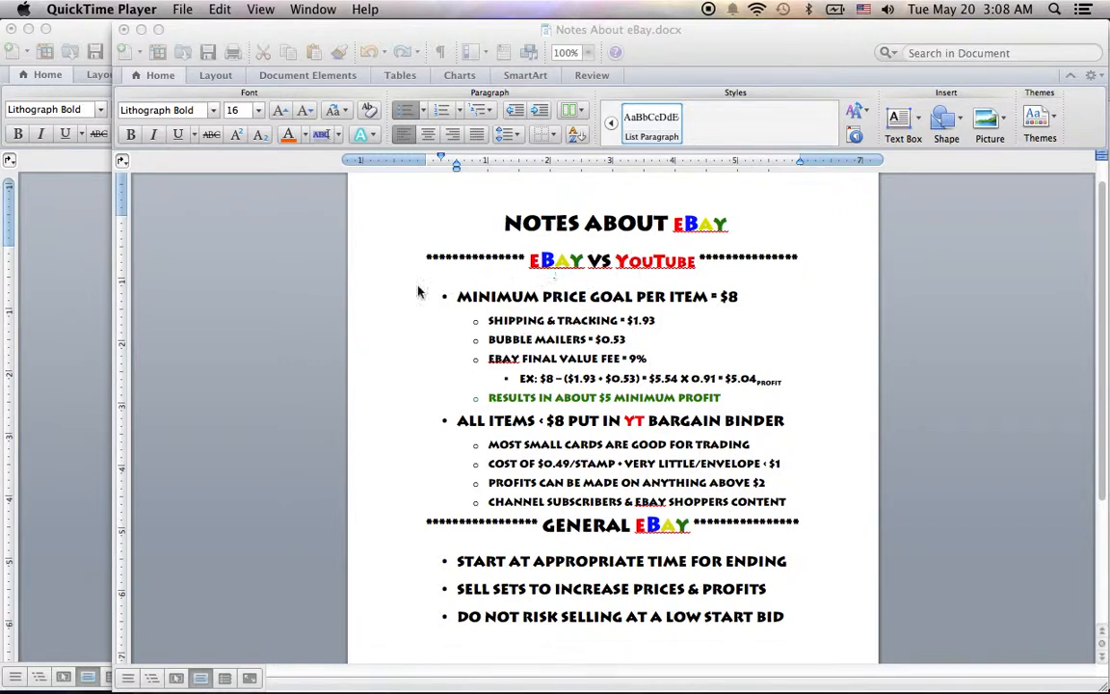
pyautogui.moveTo(392, 296)
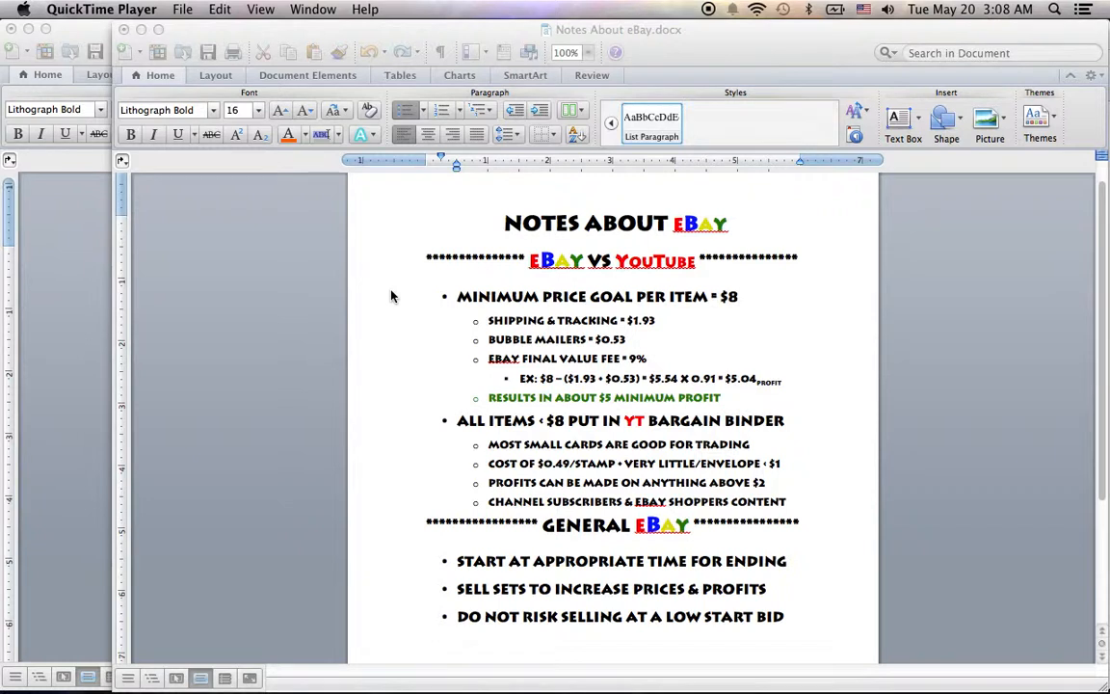
pyautogui.moveTo(665, 261)
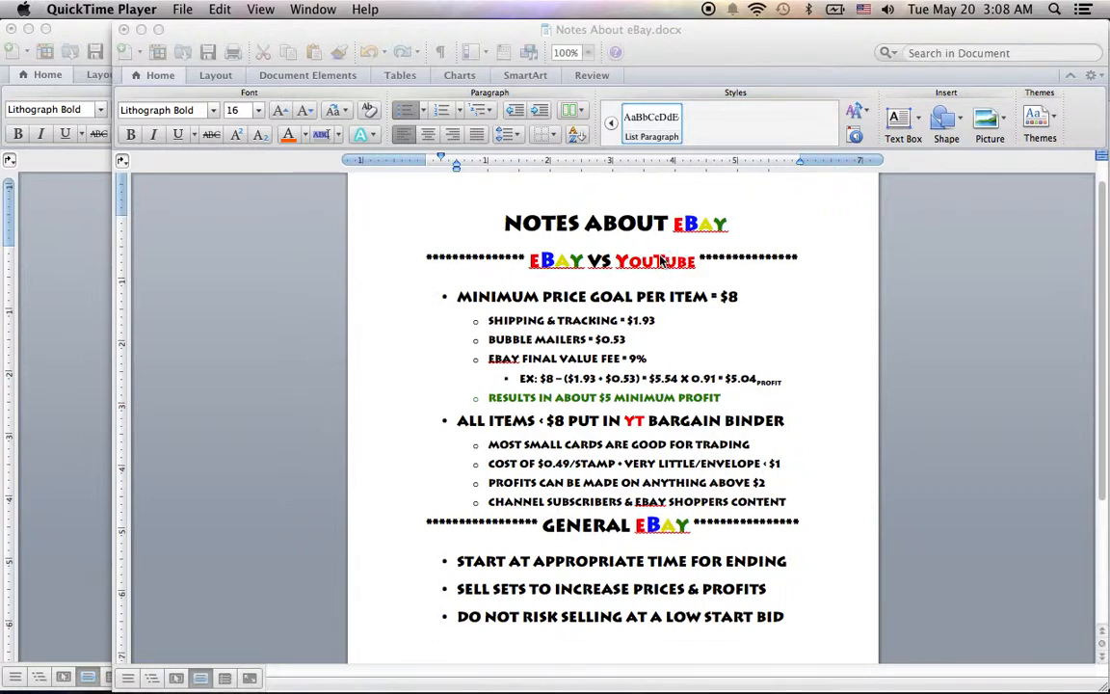
pyautogui.moveTo(406, 307)
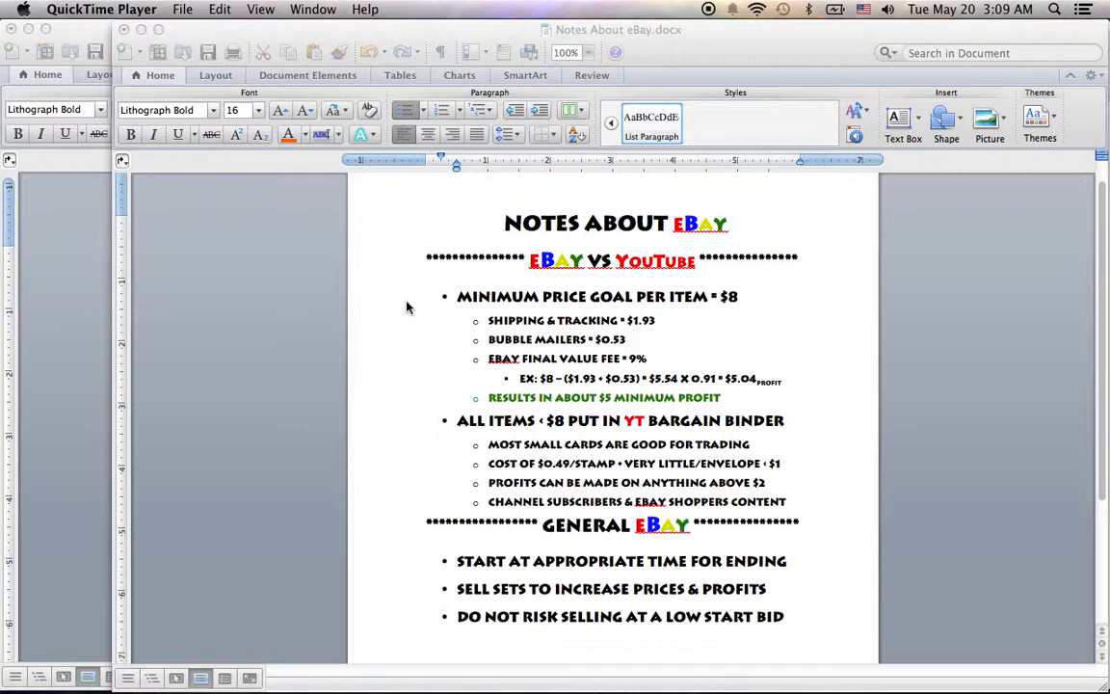
pyautogui.moveTo(519, 340)
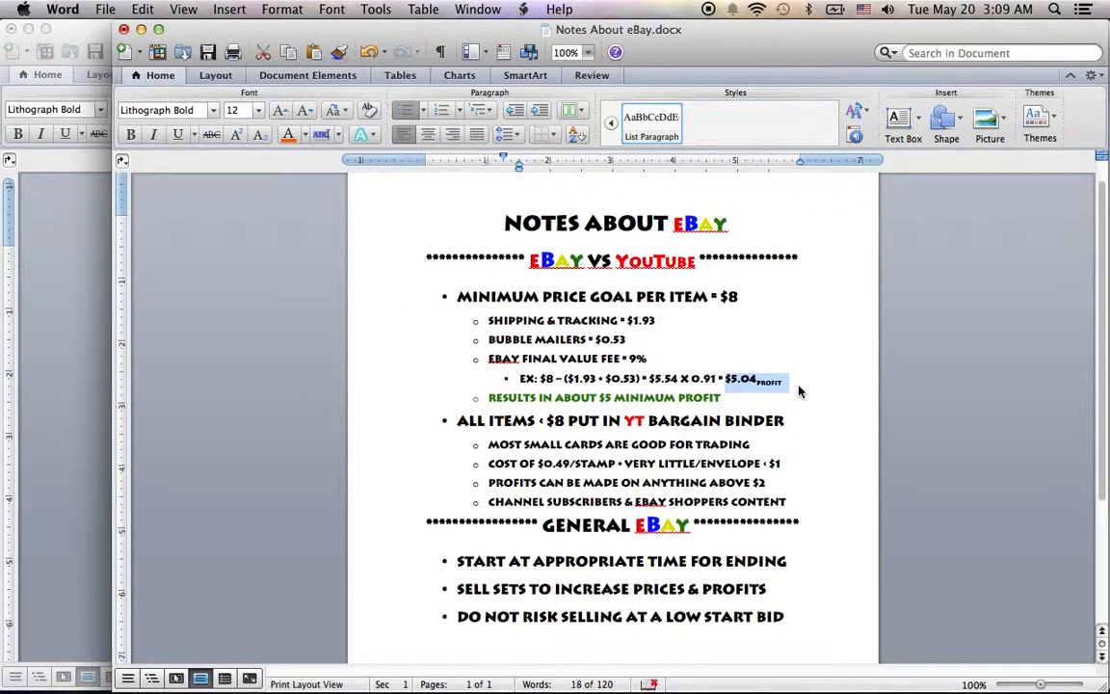
# Leave the Word eBay notes unchanged and bring the seller's eBay profile up in Chrome.
pyautogui.click(836, 389)
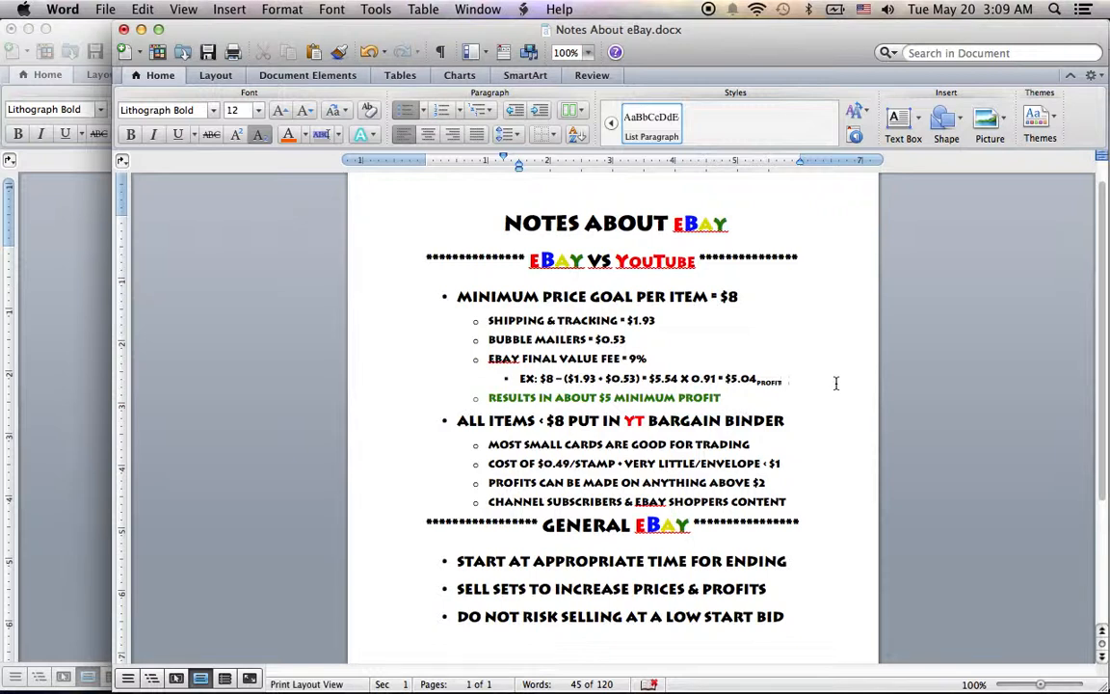
pyautogui.moveTo(726, 321)
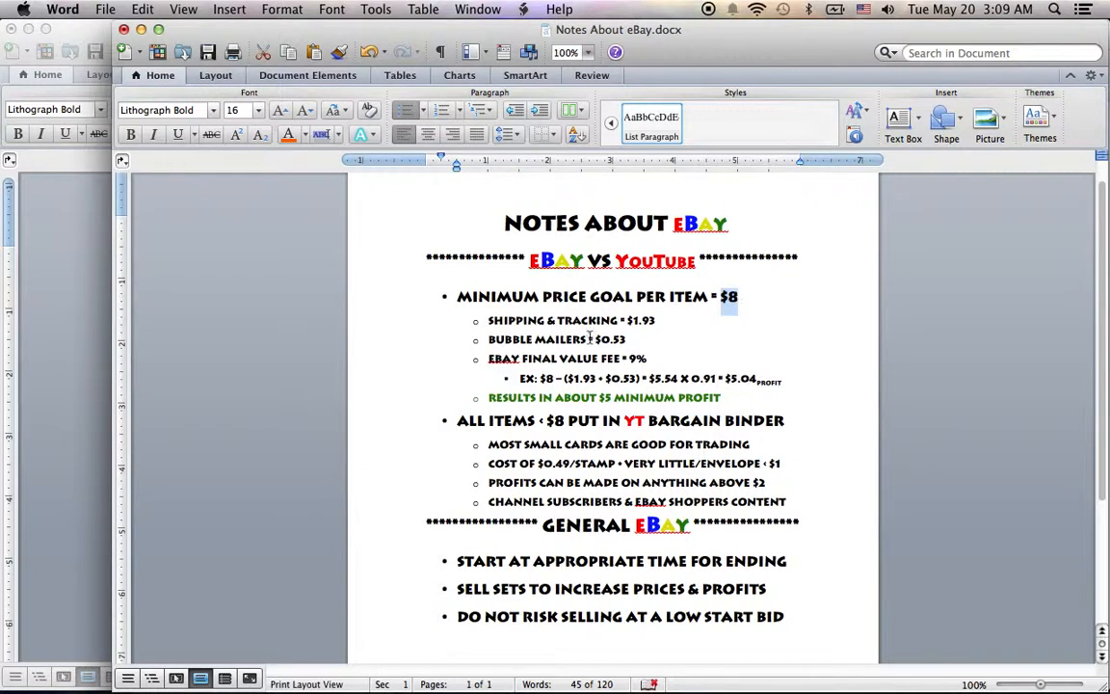
pyautogui.click(457, 420)
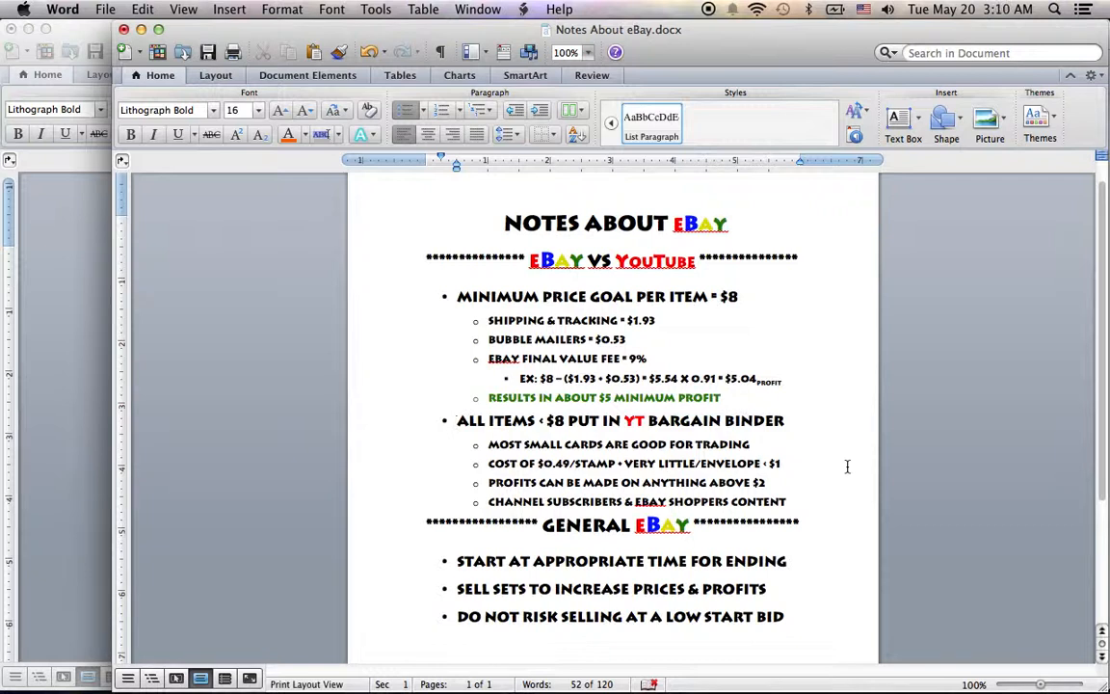
pyautogui.click(457, 420)
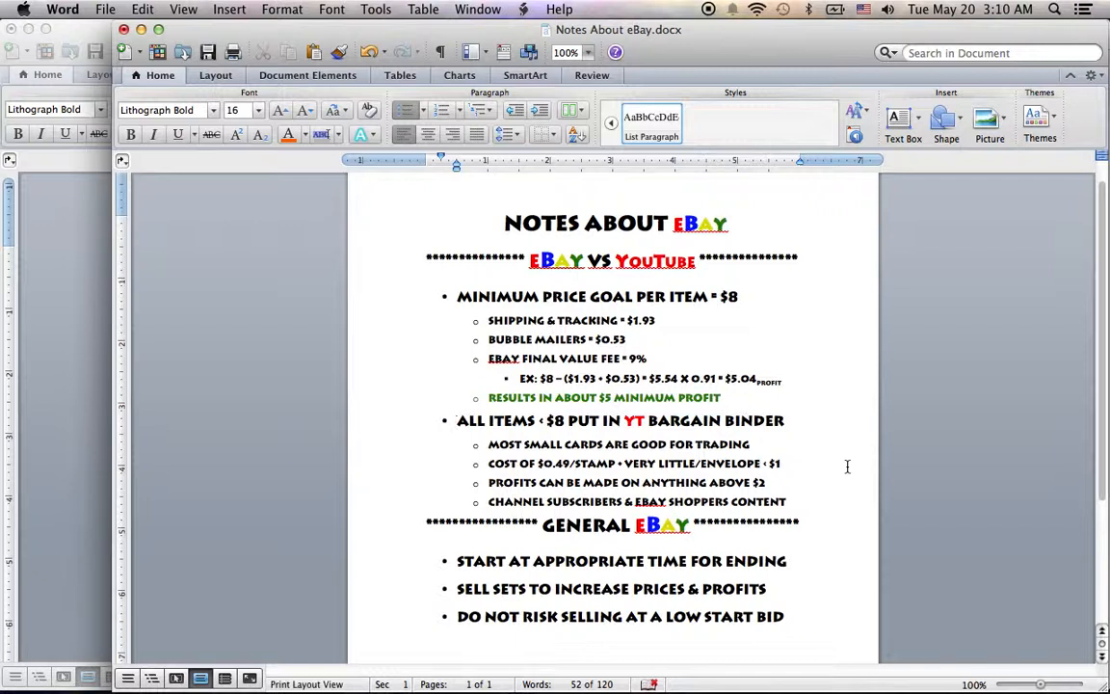
pyautogui.click(457, 420)
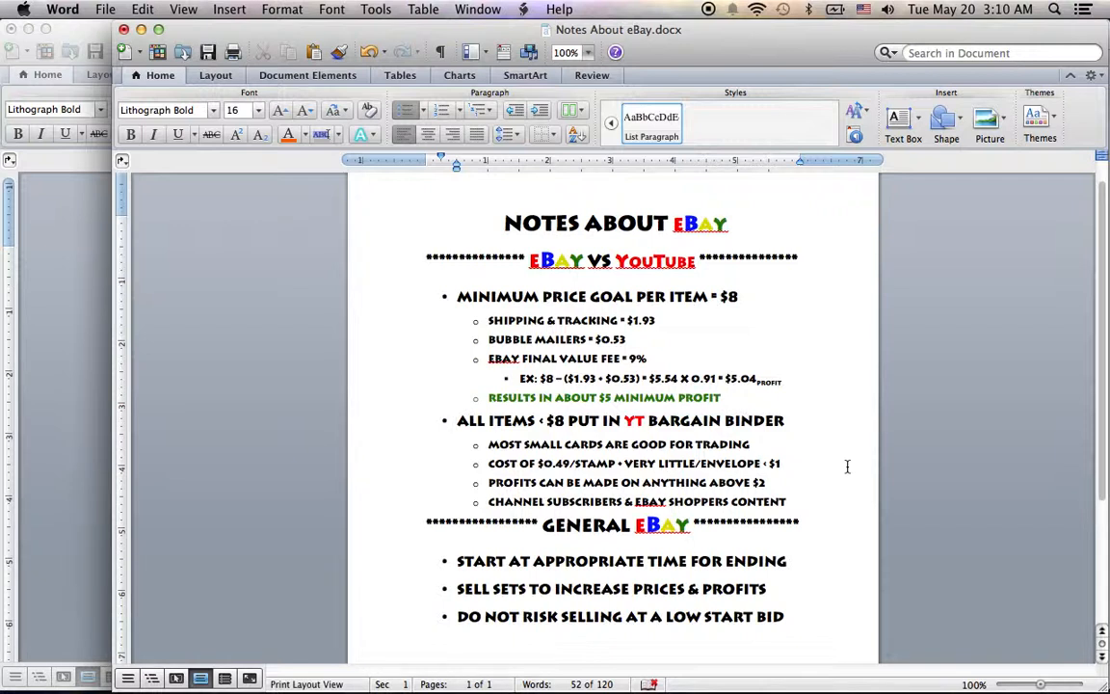
pyautogui.click(457, 420)
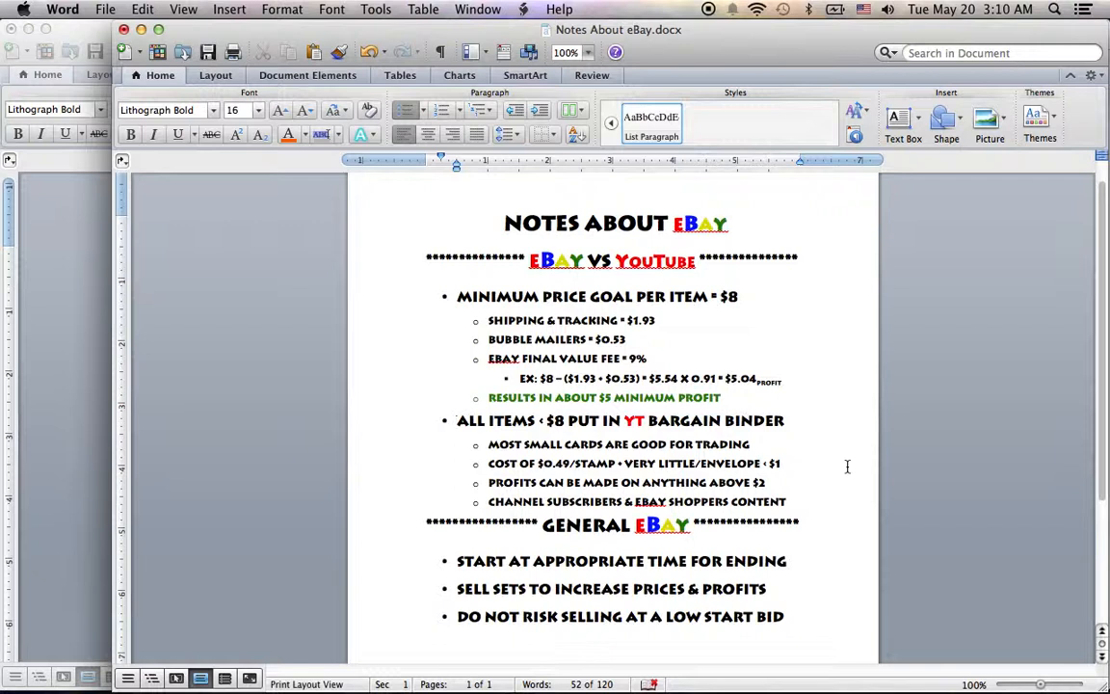
pyautogui.click(456, 421)
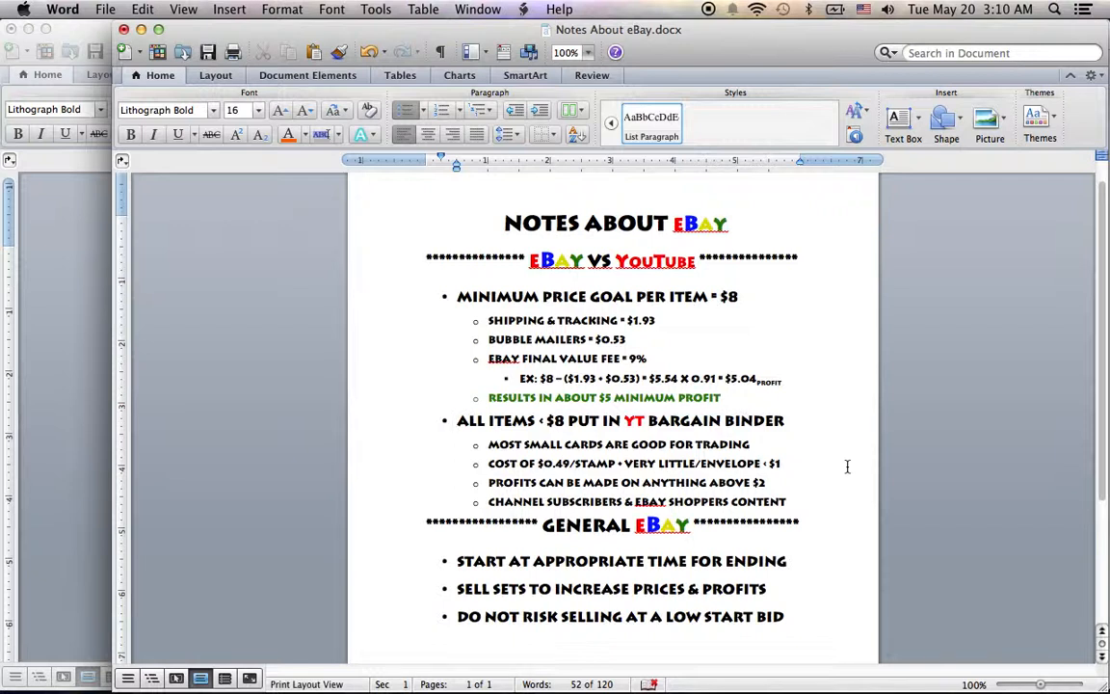
pyautogui.click(457, 420)
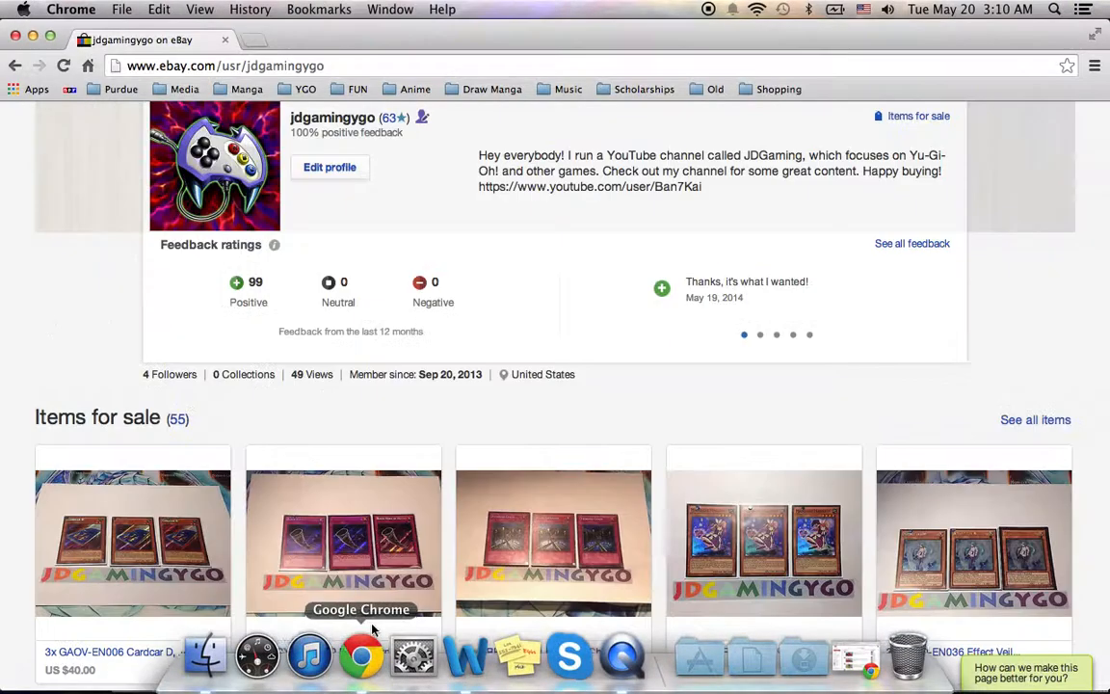
pyautogui.scroll(3)
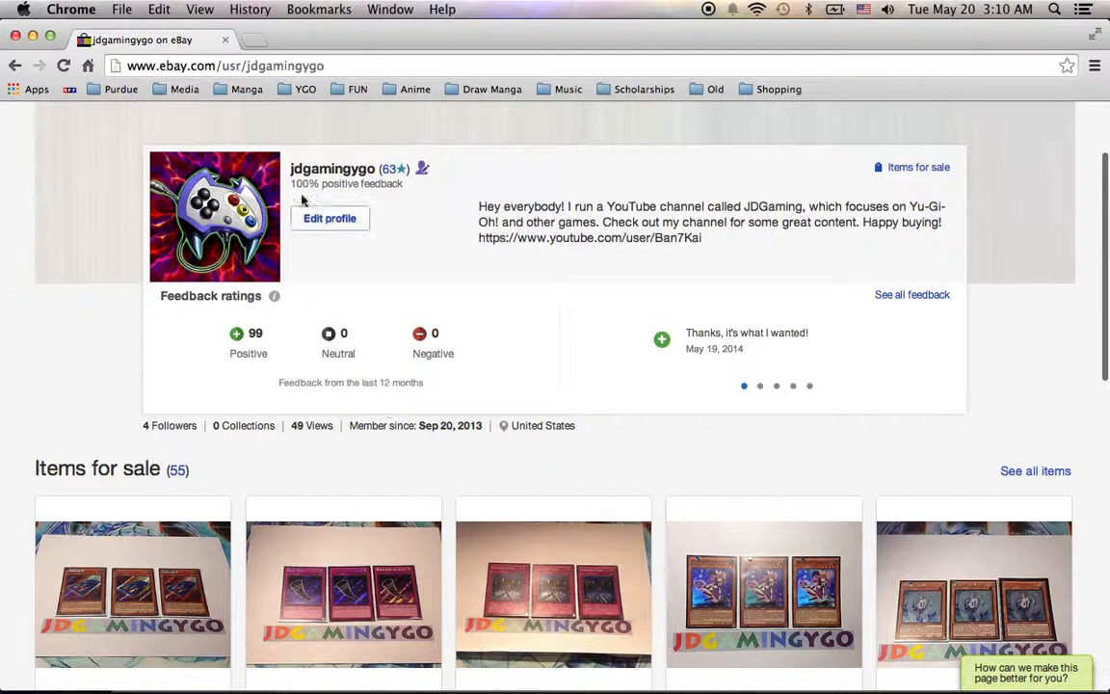
pyautogui.moveTo(332, 169)
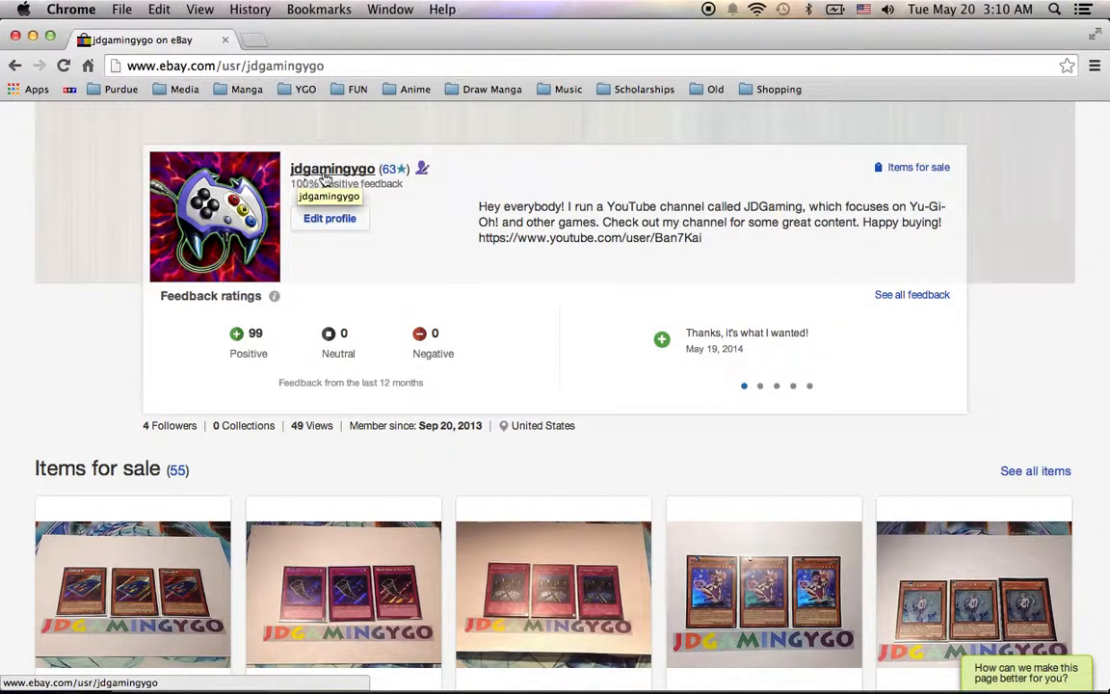
pyautogui.scroll(-3)
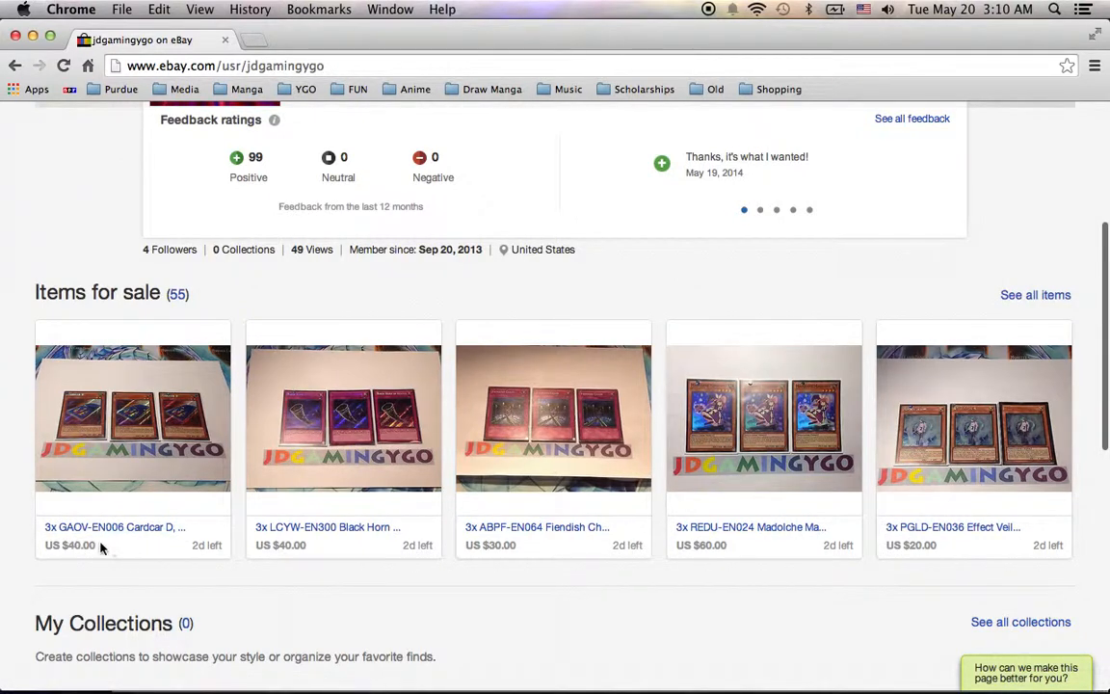
pyautogui.moveTo(149, 574)
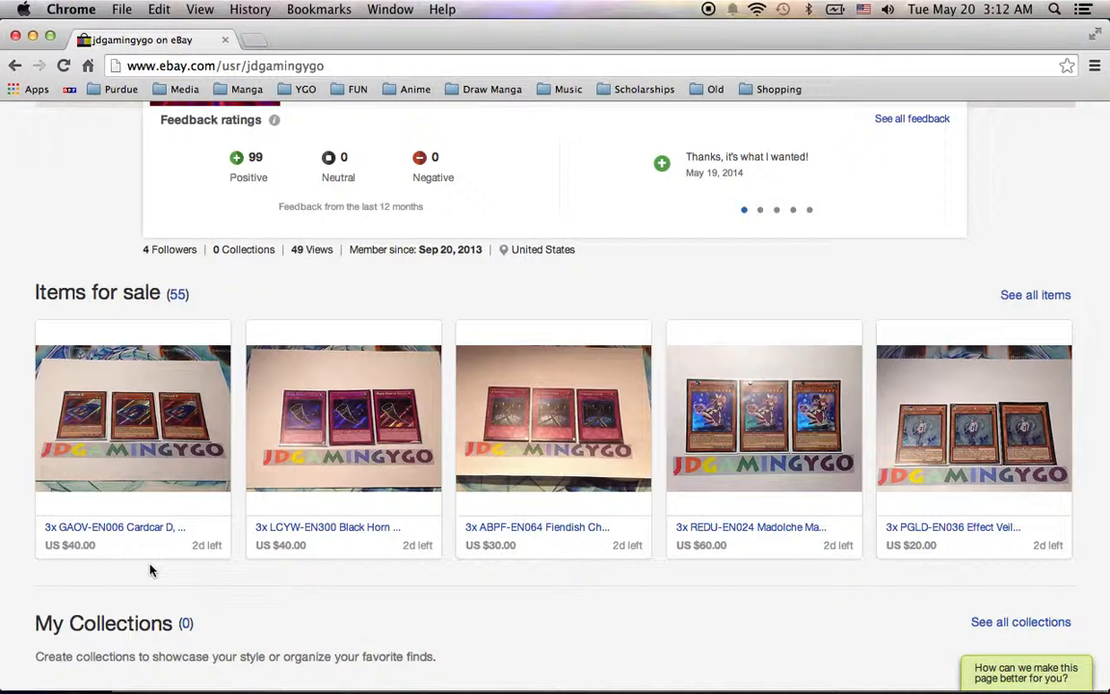
pyautogui.moveTo(925, 502)
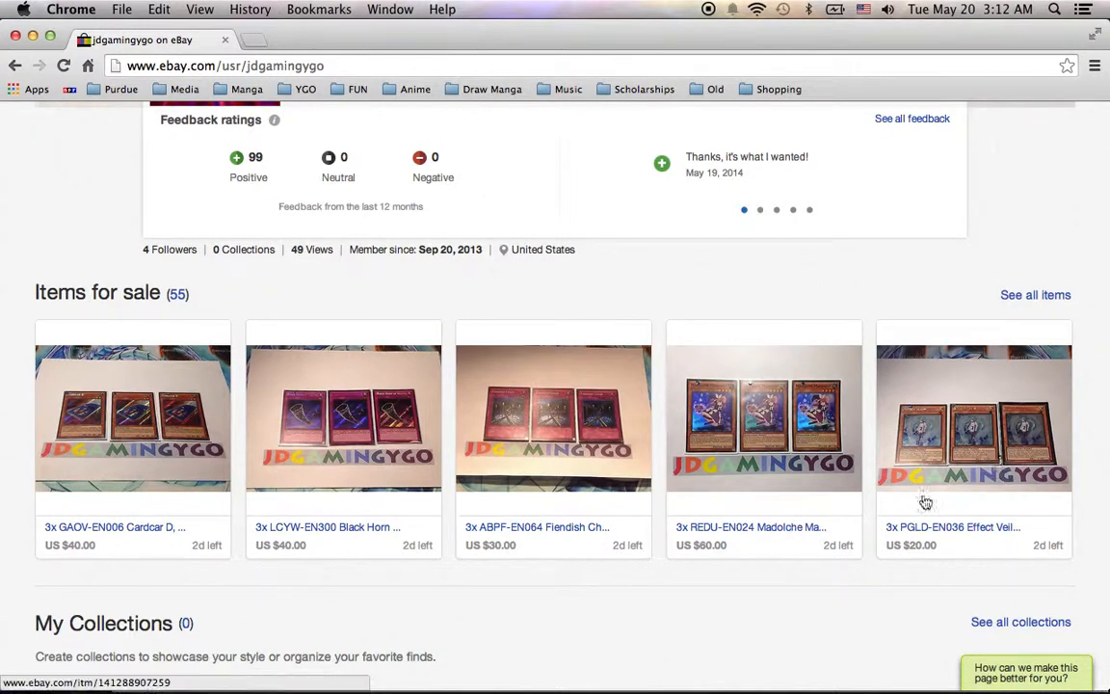
pyautogui.moveTo(890, 600)
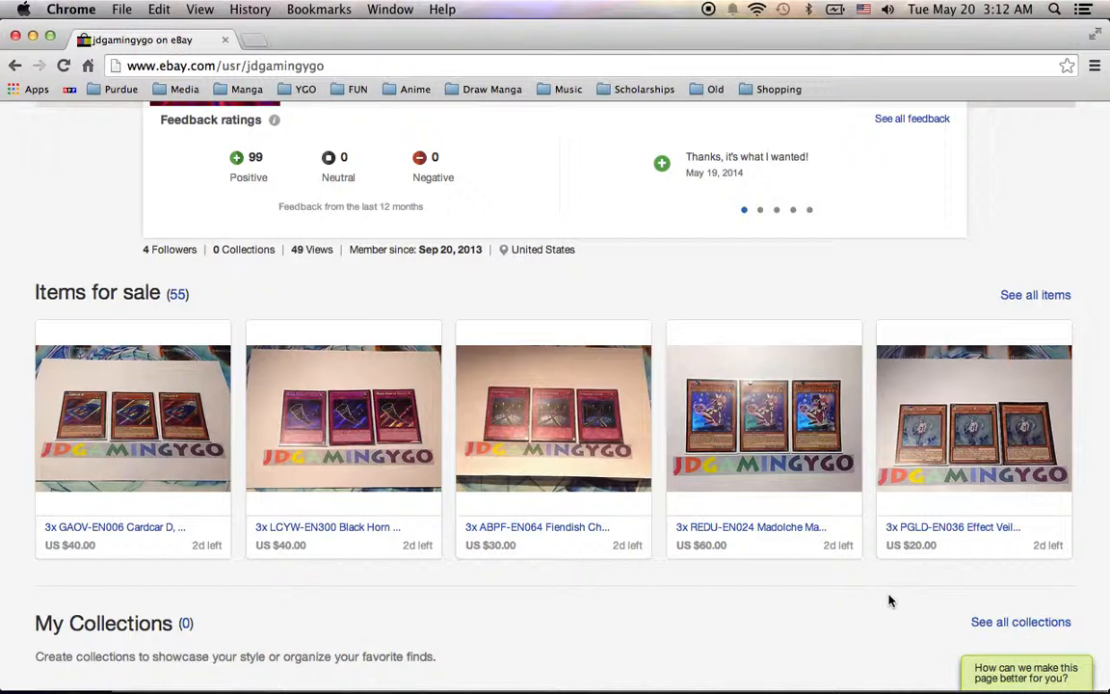
pyautogui.moveTo(807, 520)
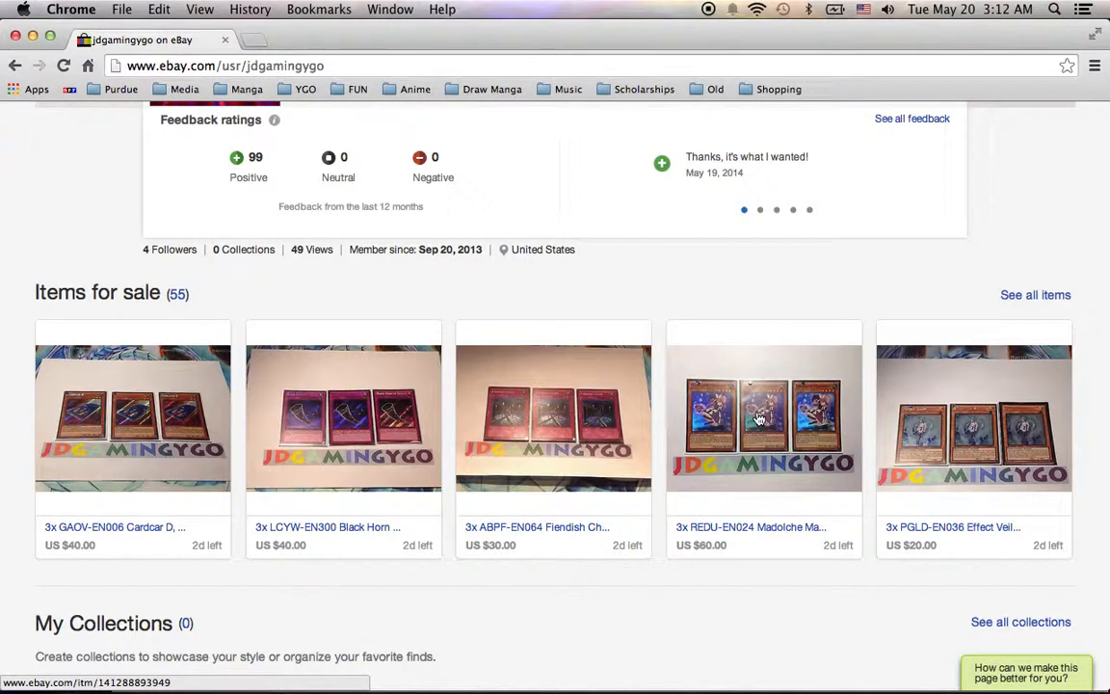
pyautogui.moveTo(810, 247)
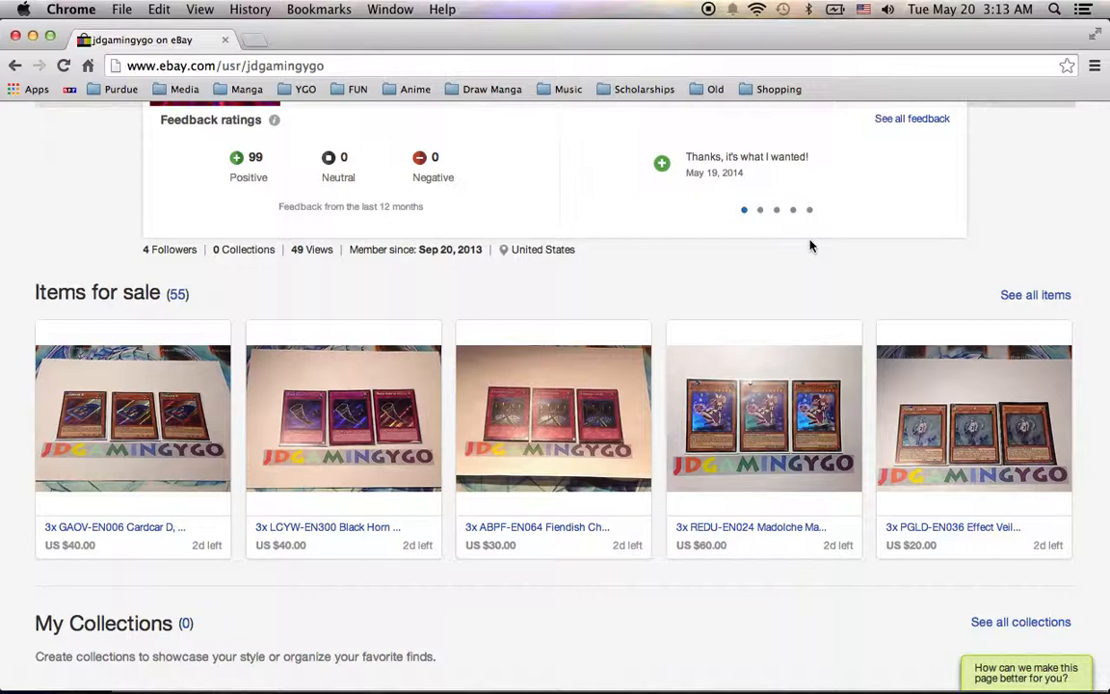
pyautogui.scroll(3)
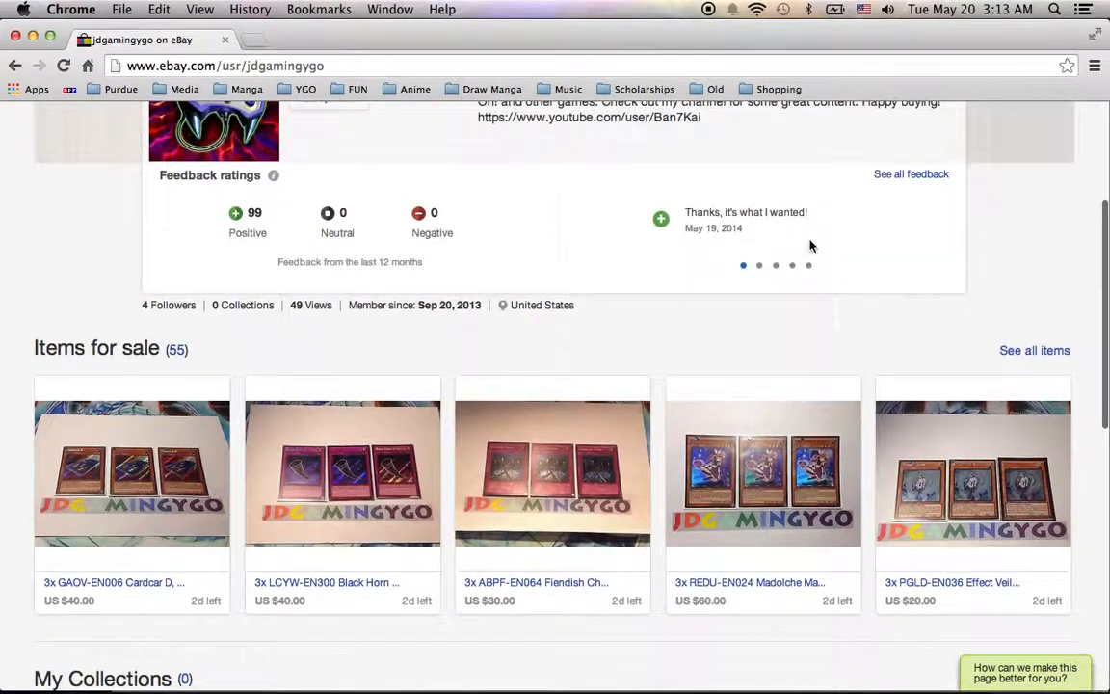
pyautogui.scroll(3)
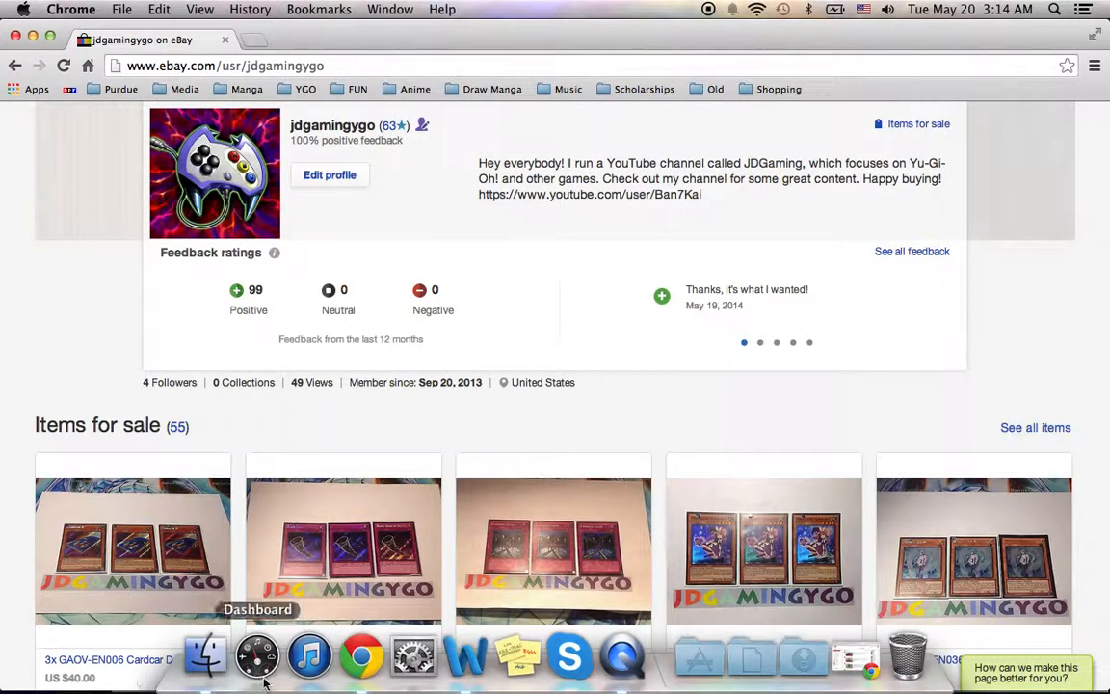
# Return to Word and view the three-item 'Summer Projects – Coming Soon' list.
pyautogui.click(465, 656)
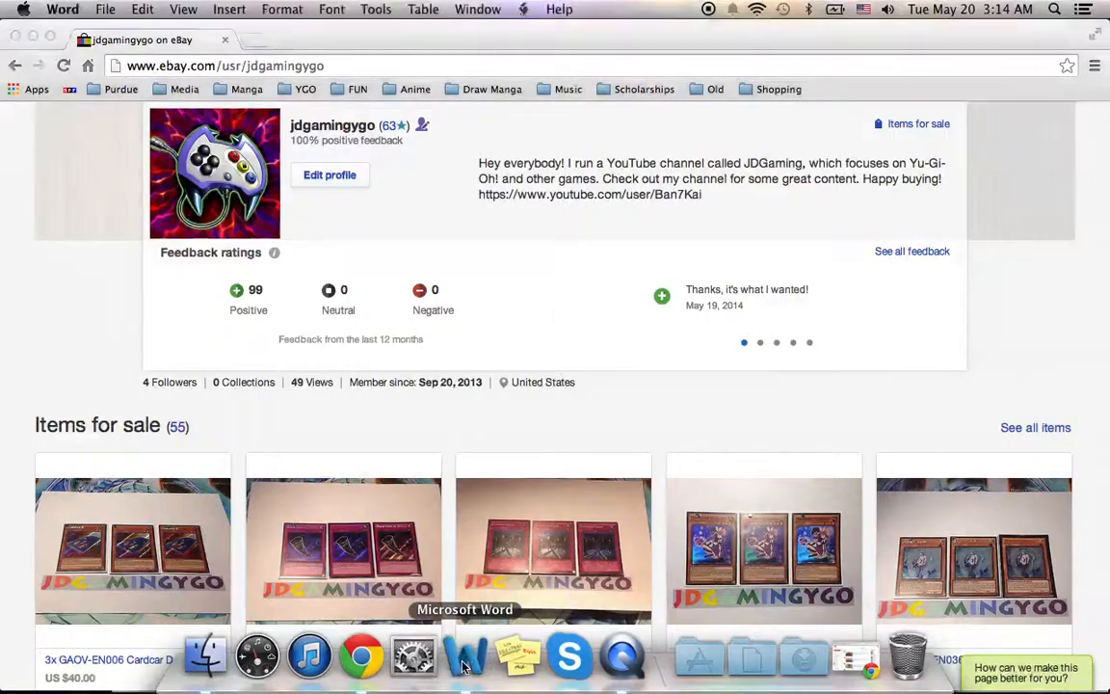
pyautogui.click(466, 655)
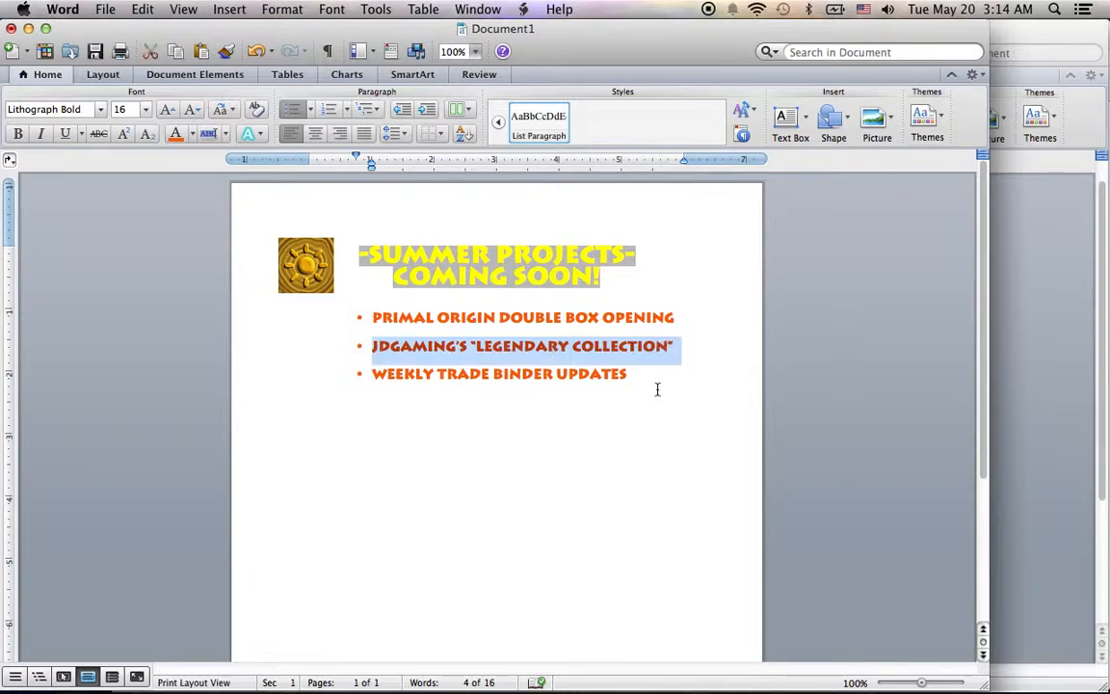
pyautogui.click(659, 383)
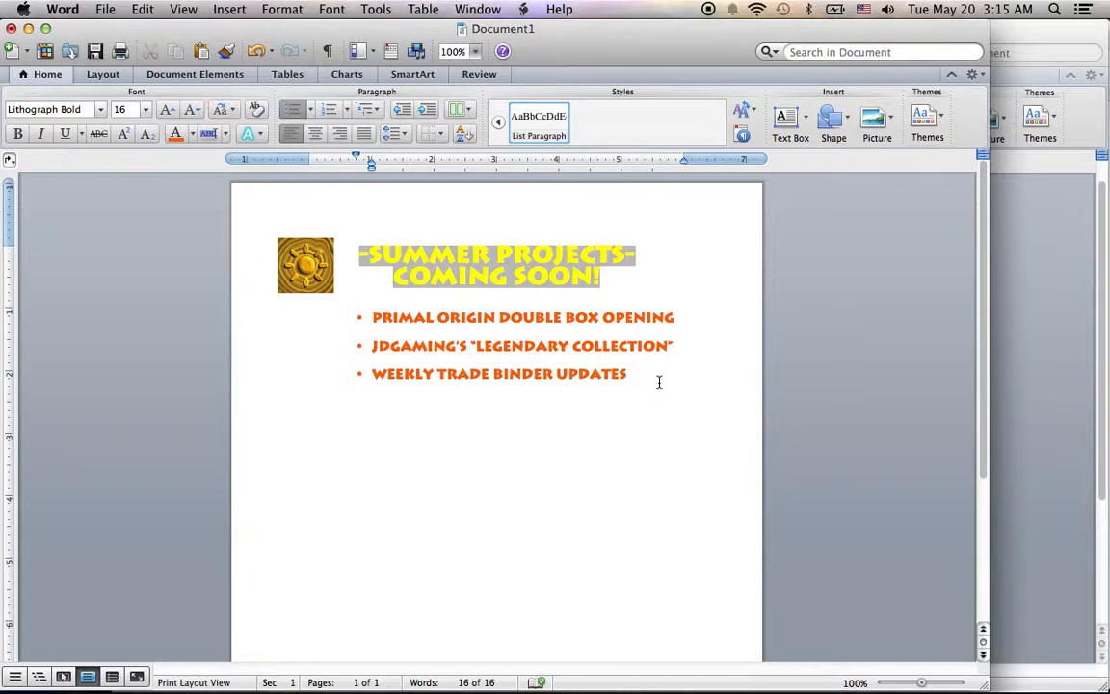
# Bring the Notes About eBay.docx window back to the front.
pyautogui.click(626, 373)
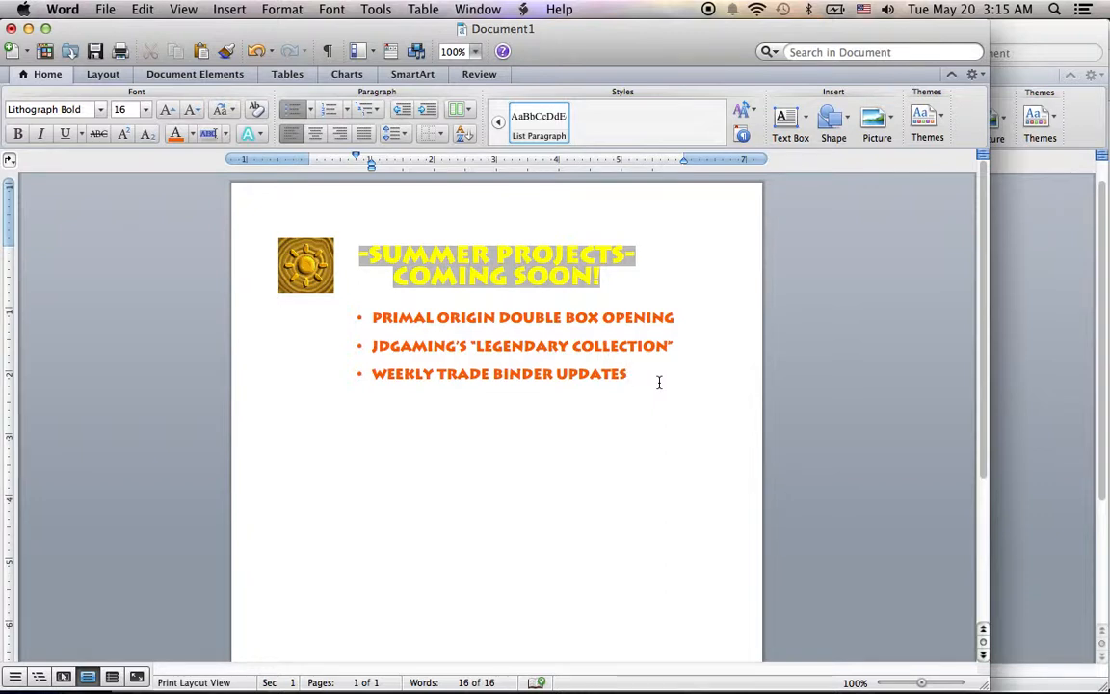
pyautogui.click(626, 374)
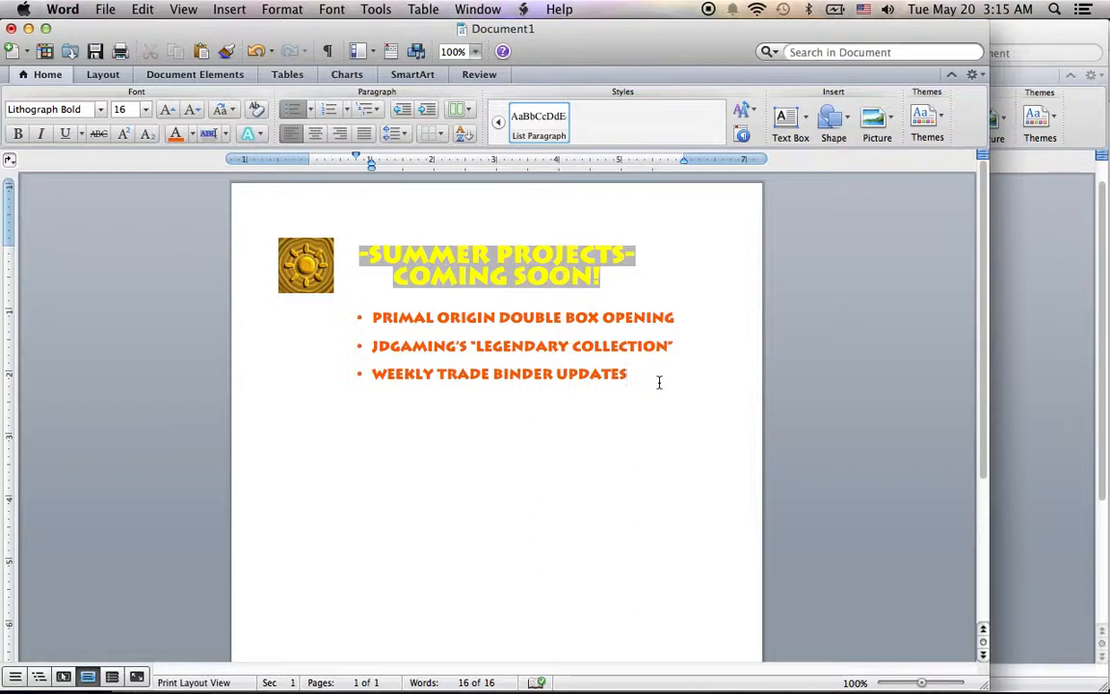
pyautogui.click(626, 374)
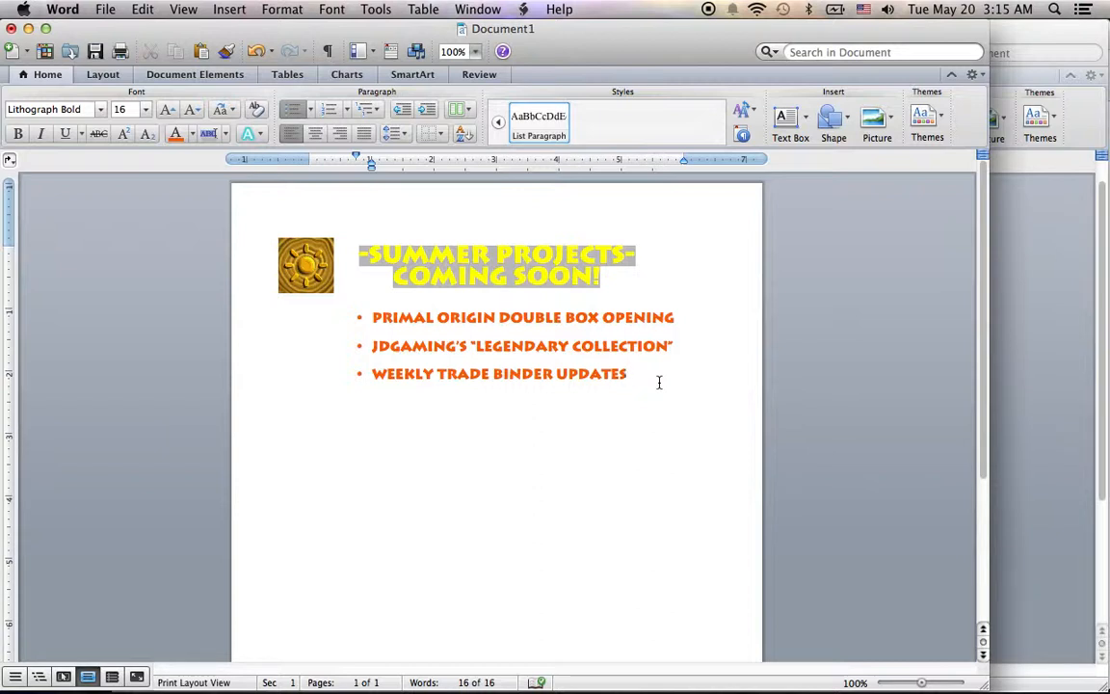
pyautogui.click(626, 374)
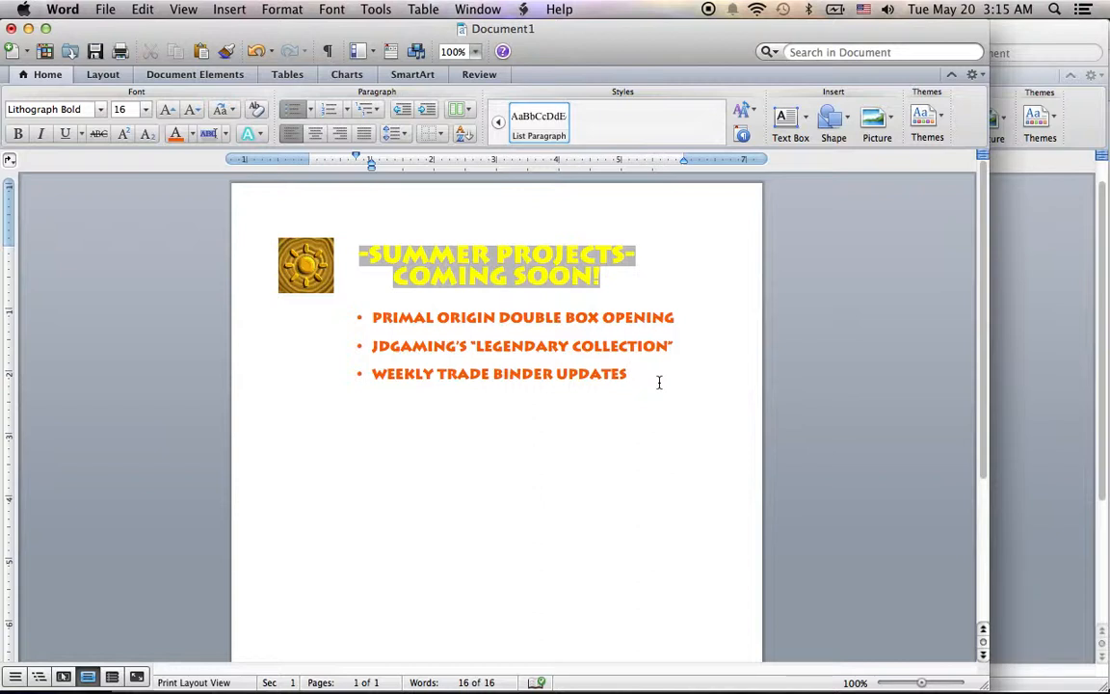
pyautogui.click(626, 374)
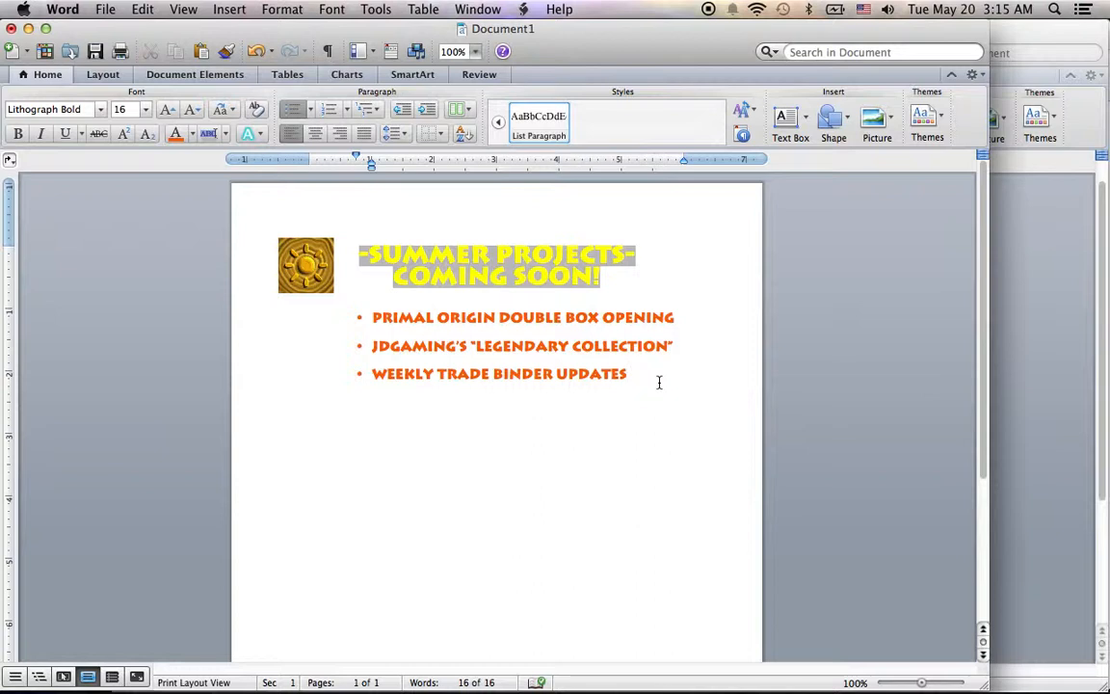
pyautogui.click(626, 374)
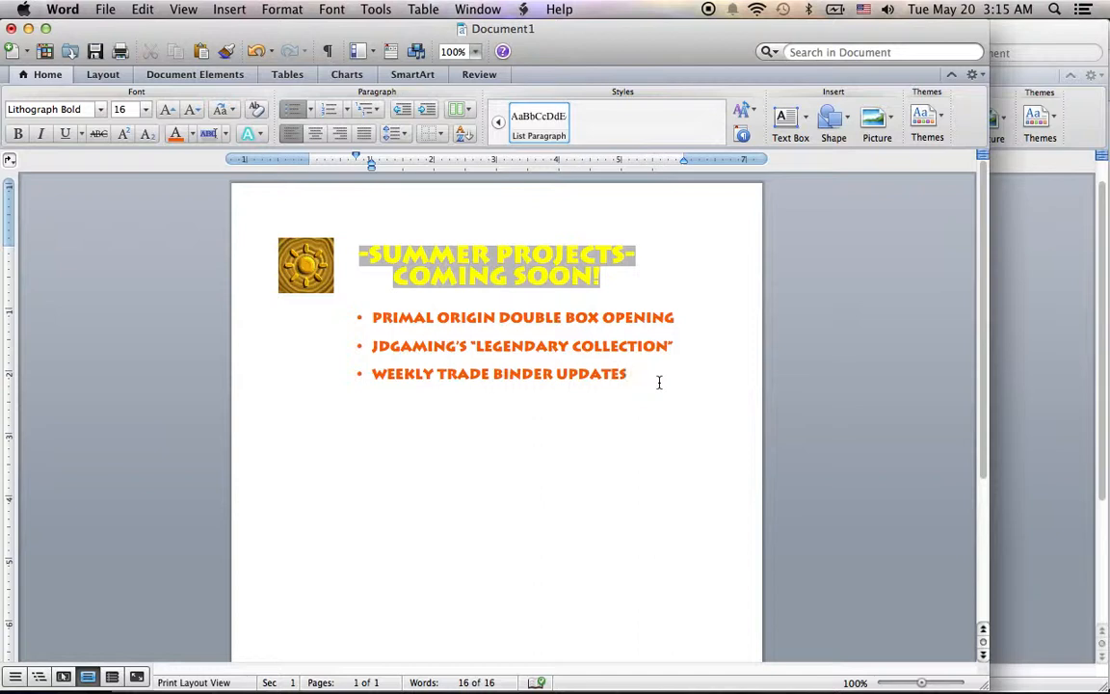
pyautogui.click(627, 374)
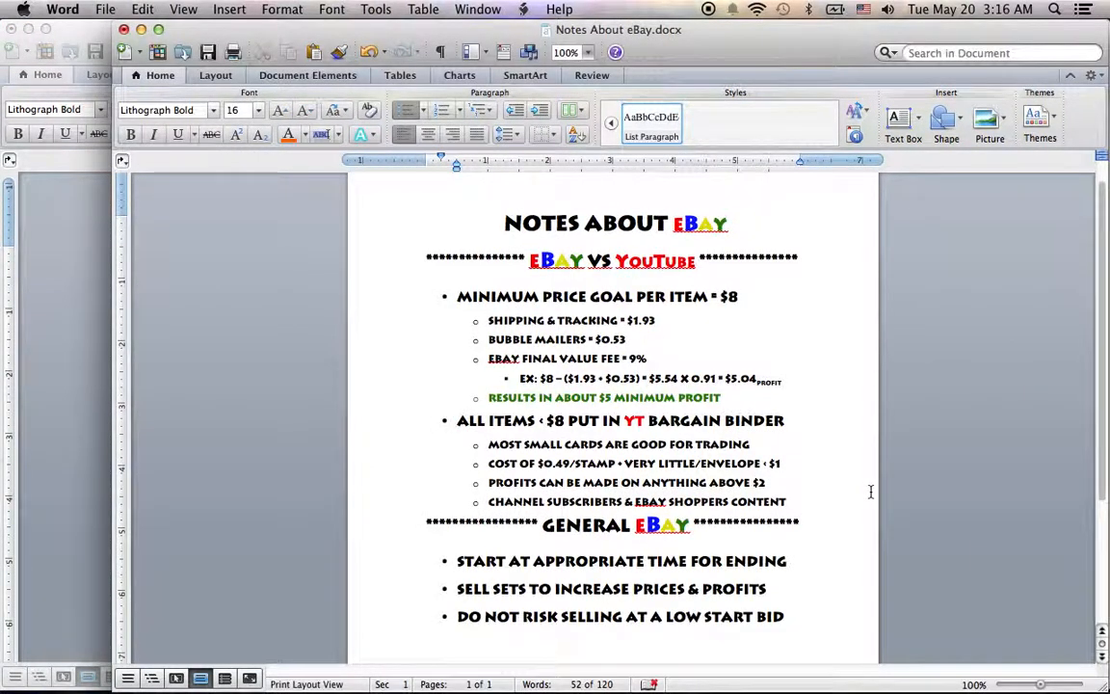
pyautogui.click(457, 420)
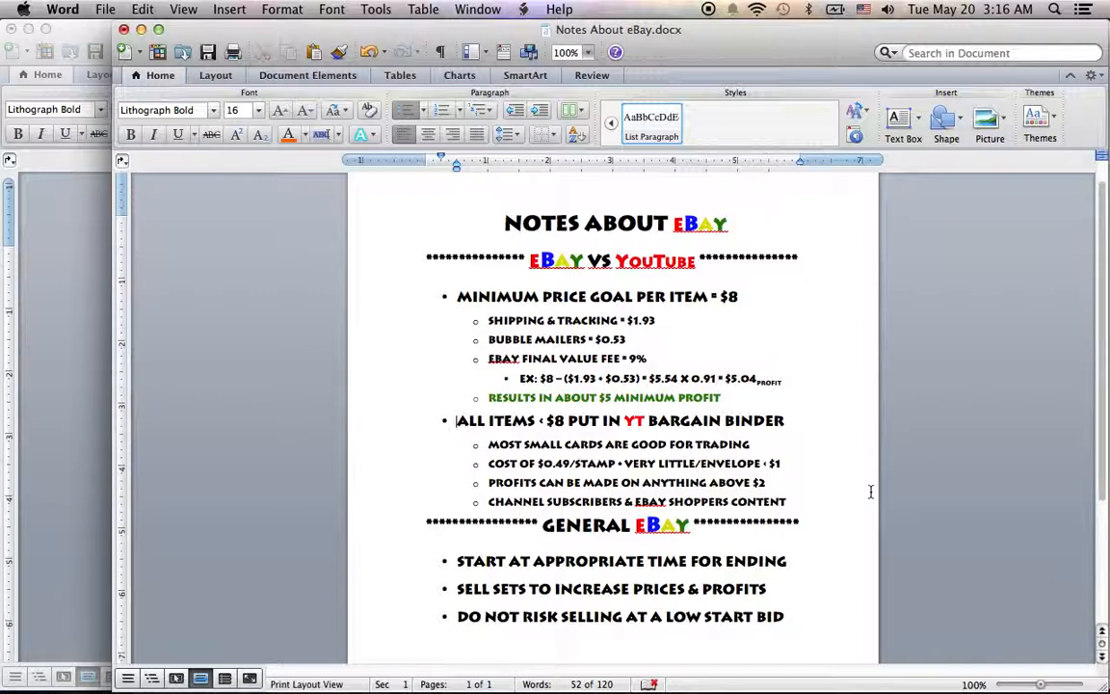